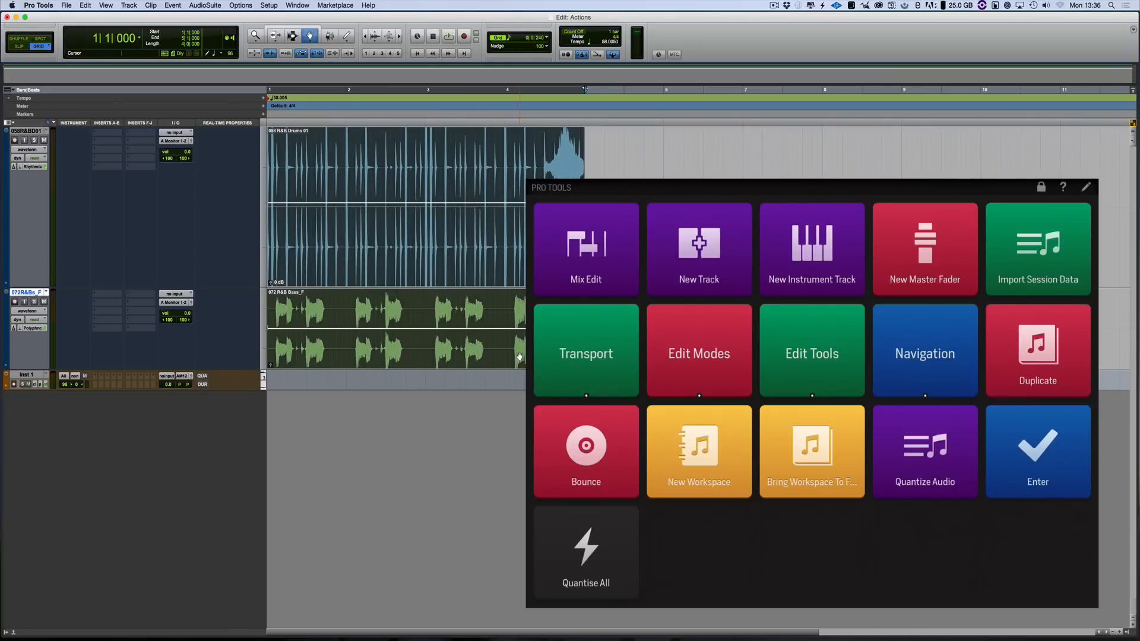
# Open the Quantise All button's macro in edit mode to view its shortcut steps and one-second wait
pyautogui.click(1085, 187)
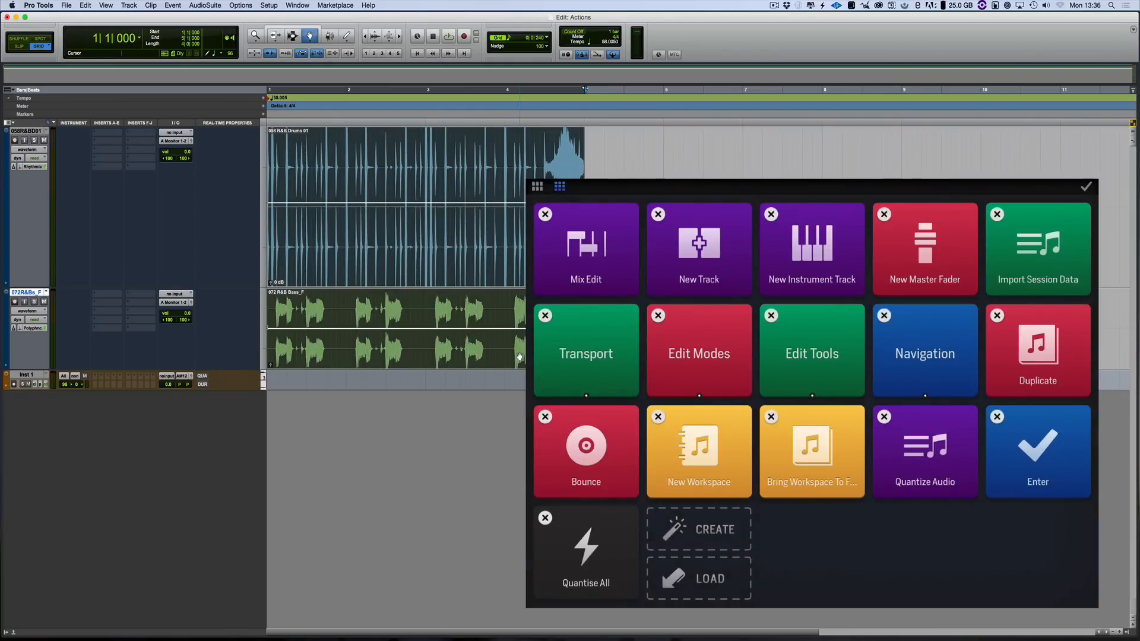
pyautogui.click(925, 450)
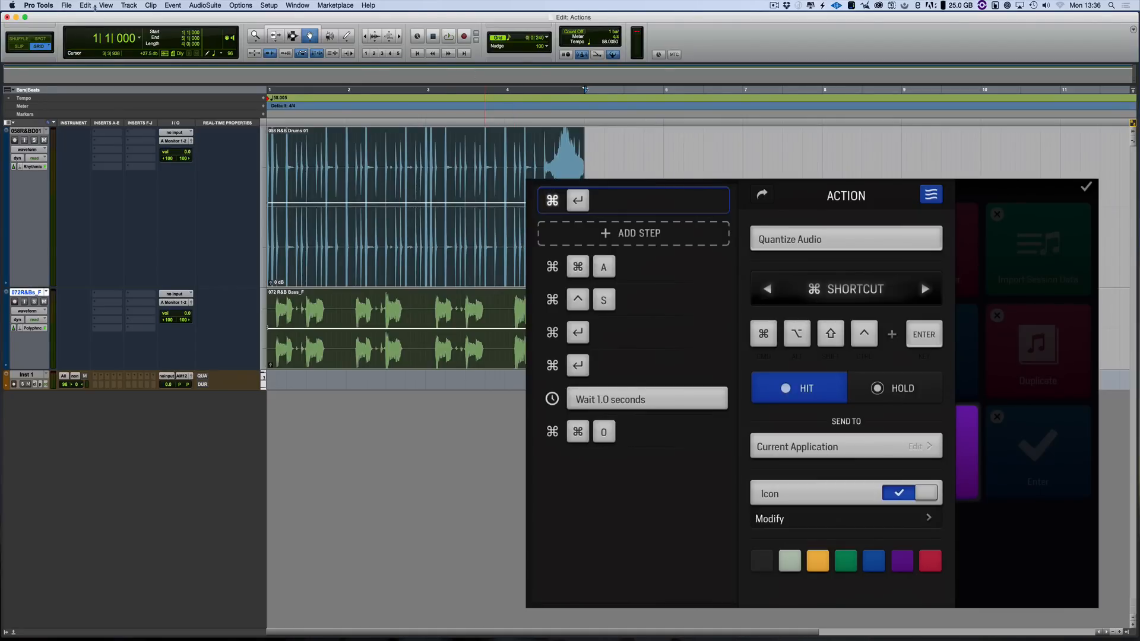
pyautogui.click(85, 6)
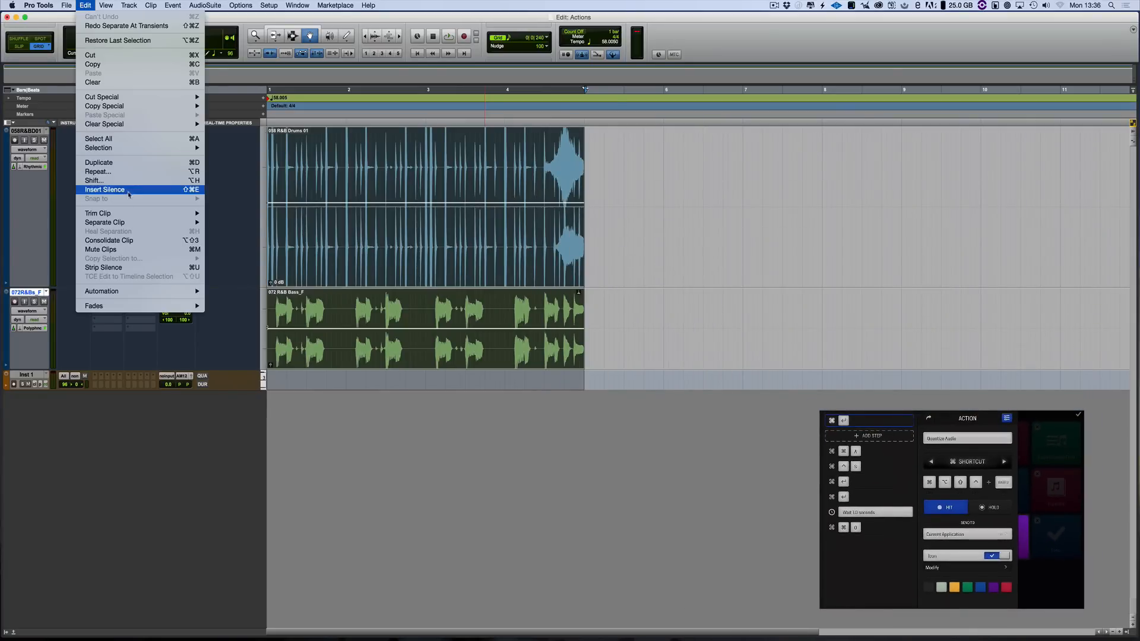
pyautogui.moveTo(105, 221)
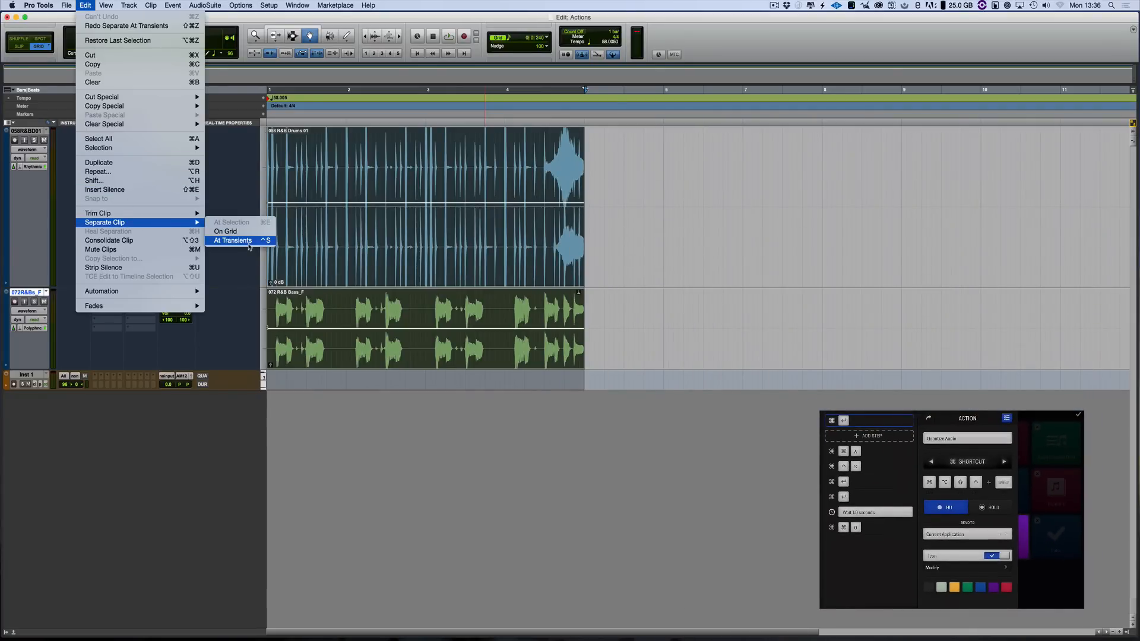
# Separate the drum and bass clips at transients and confirm the pre-separate amount
pyautogui.click(232, 241)
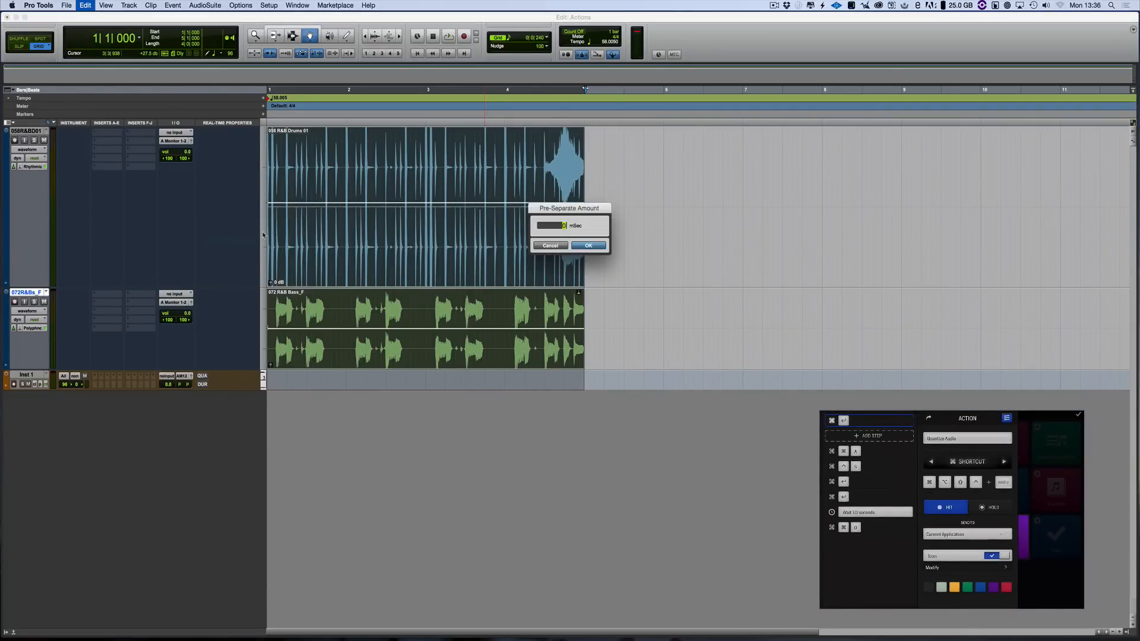
pyautogui.click(588, 245)
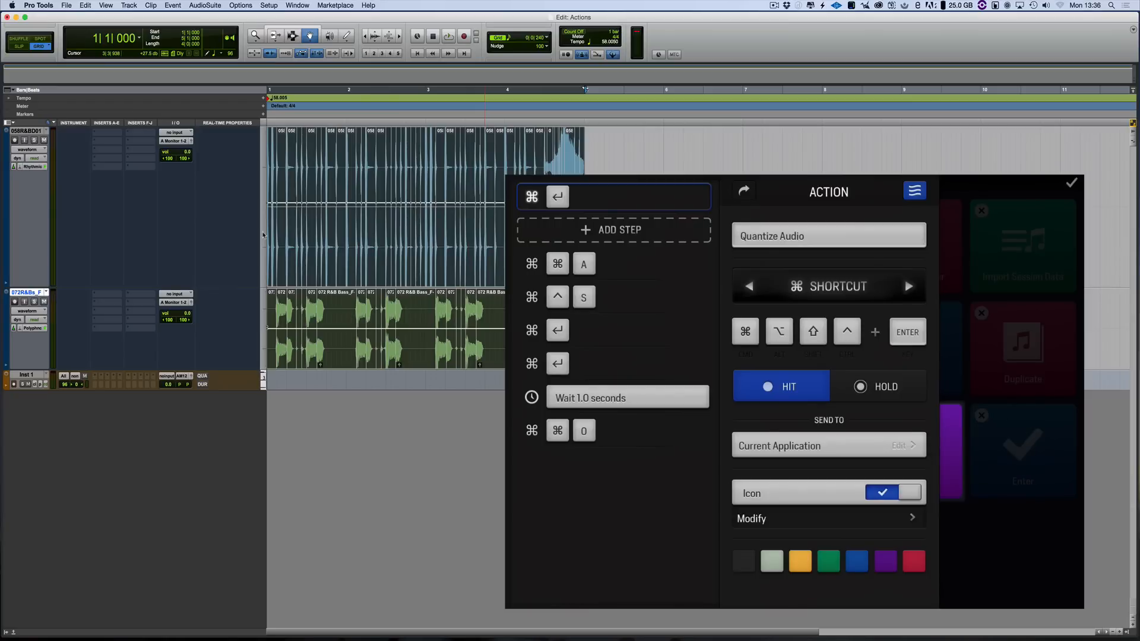
# Select the macro's final step, confirm the Quantise All edits, and request a New Master Fader
pyautogui.click(627, 398)
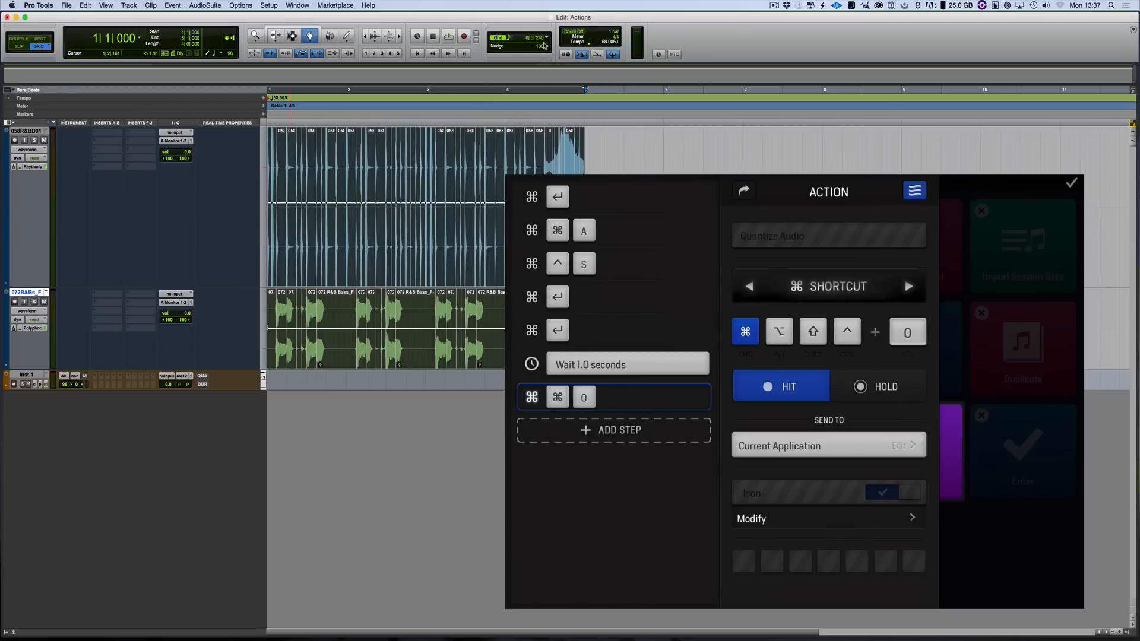
pyautogui.click(541, 38)
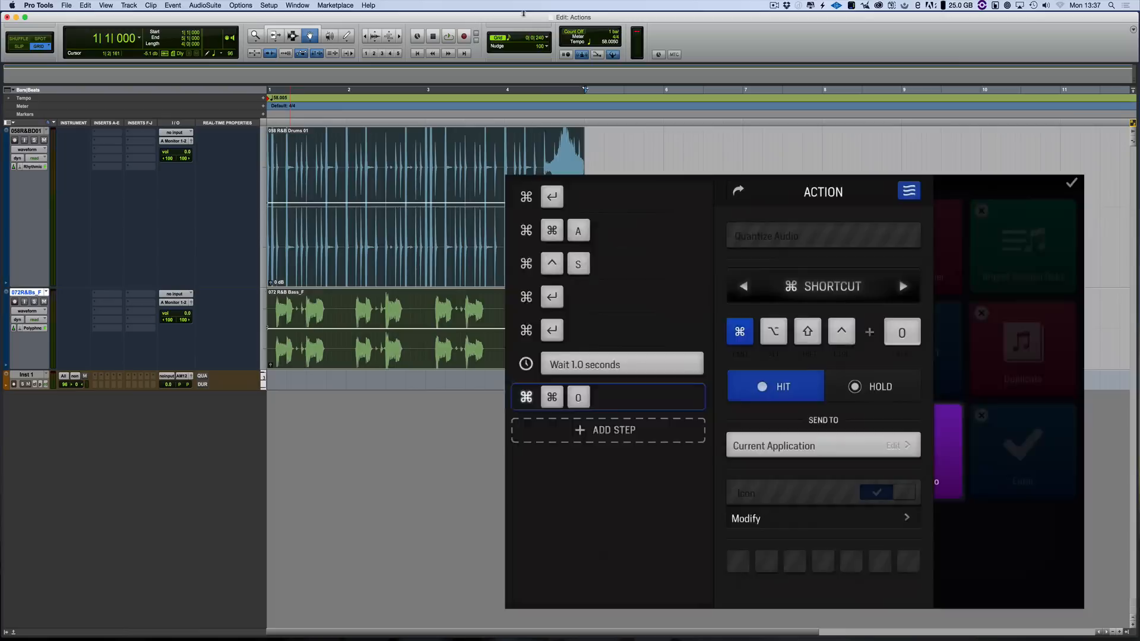
pyautogui.click(517, 182)
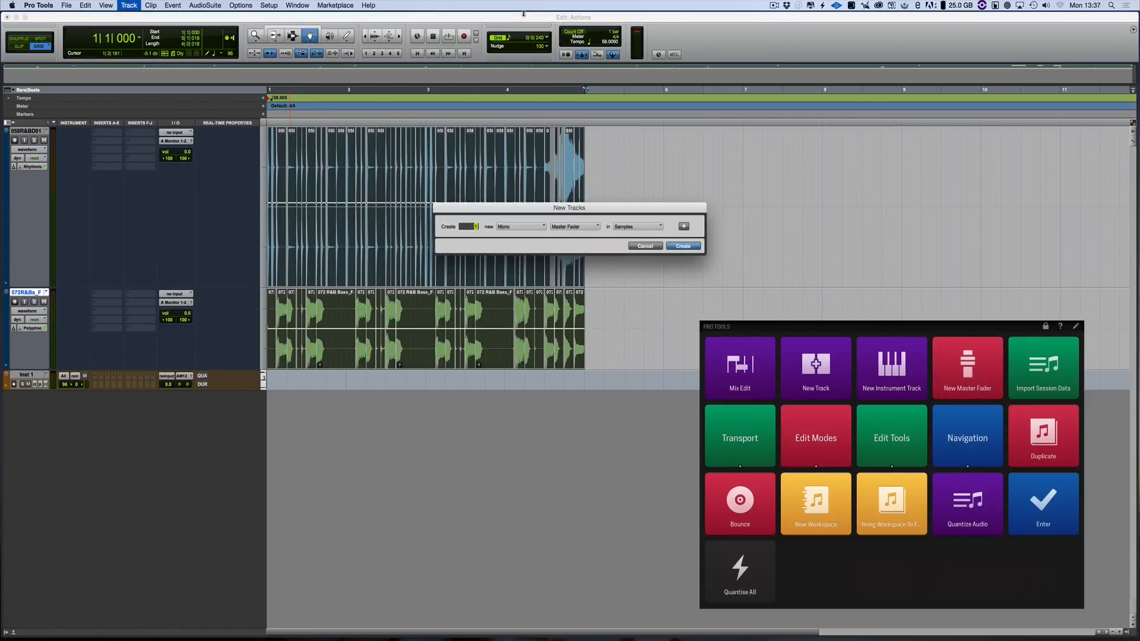
# Create the master fader track, then a second instrument track, from the New Tracks dialog
pyautogui.click(681, 245)
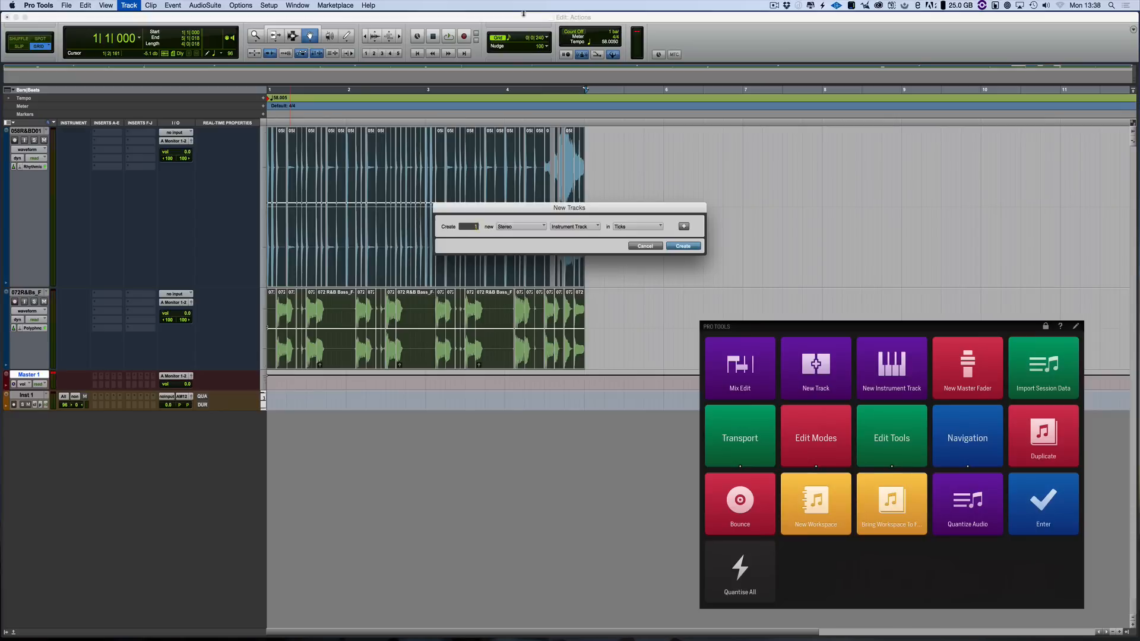
pyautogui.click(682, 246)
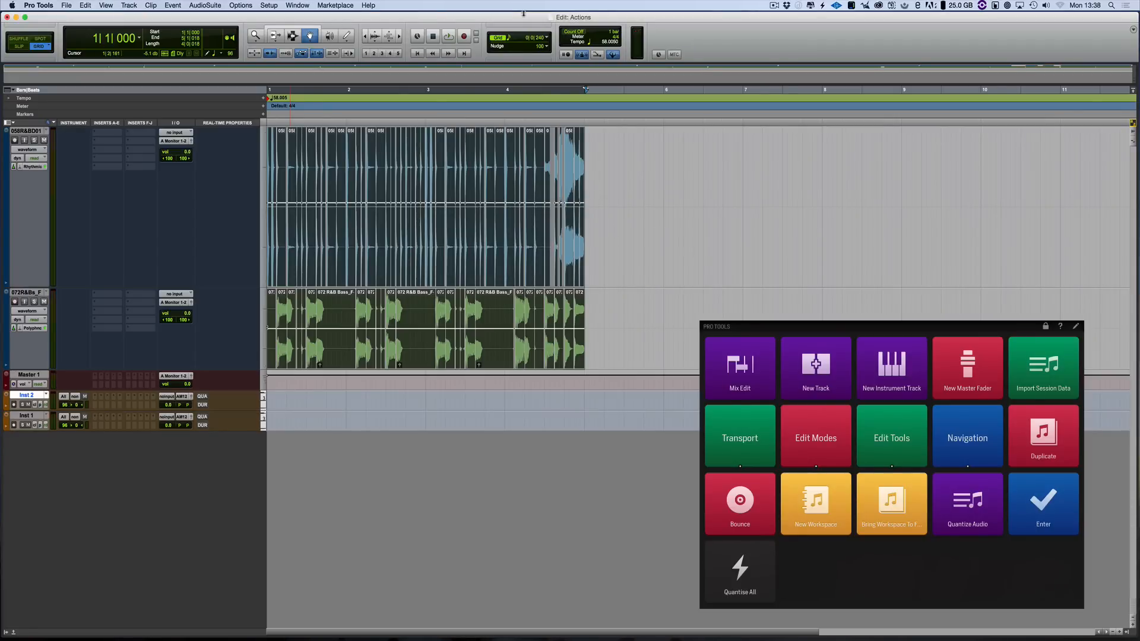